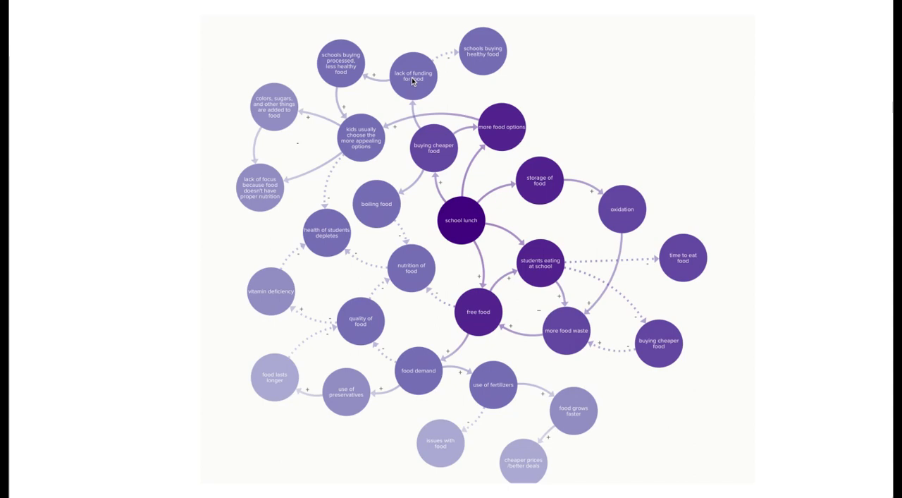
mouse_move(437, 143)
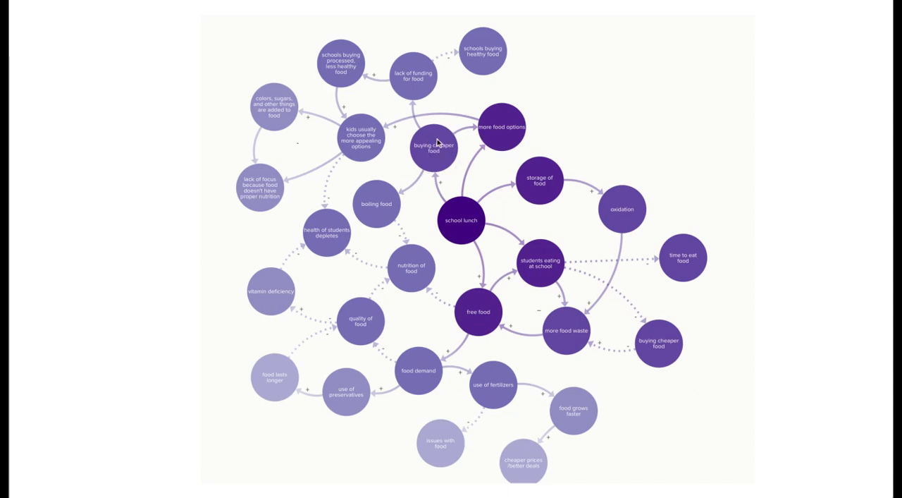
mouse_move(402, 261)
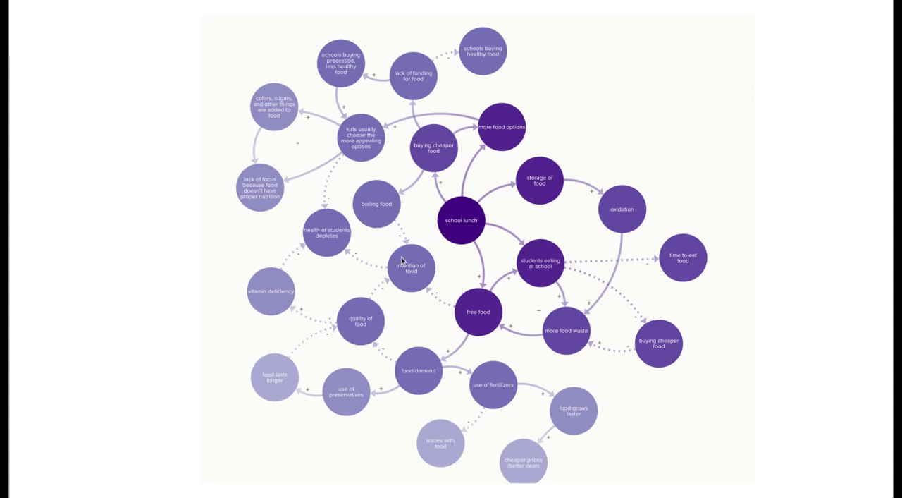
mouse_move(392, 217)
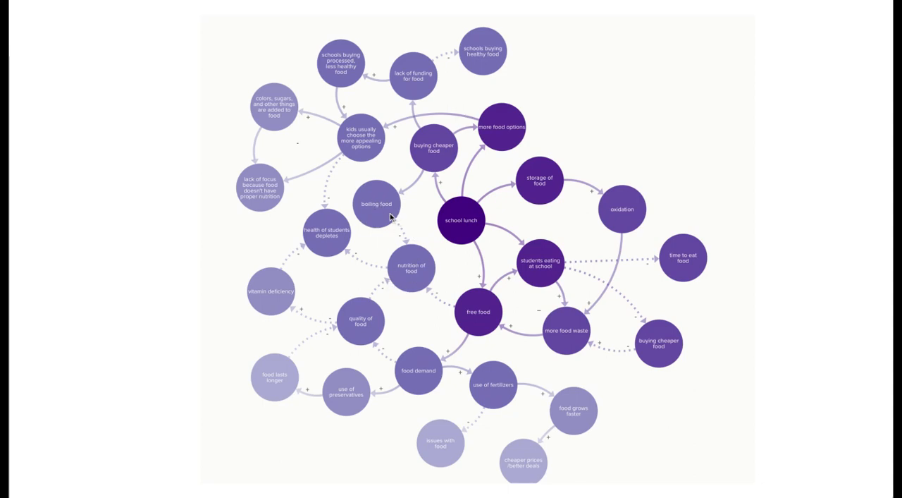
mouse_move(572, 342)
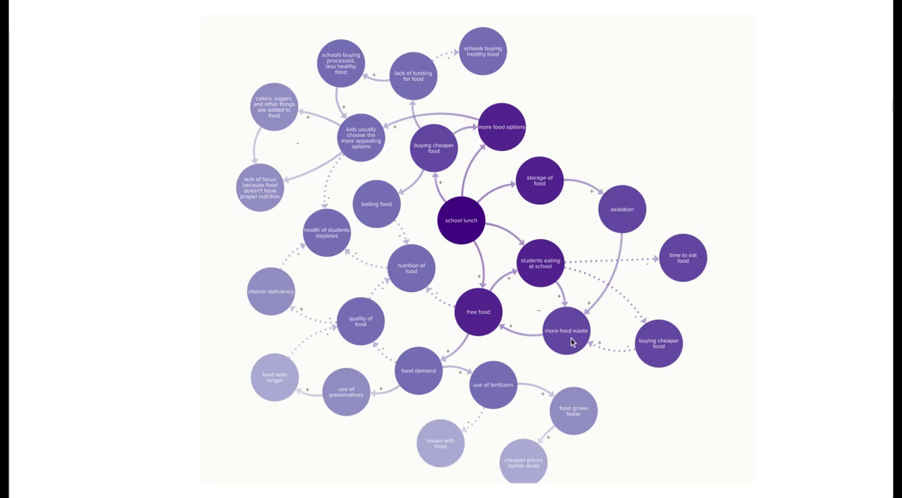
mouse_move(625, 218)
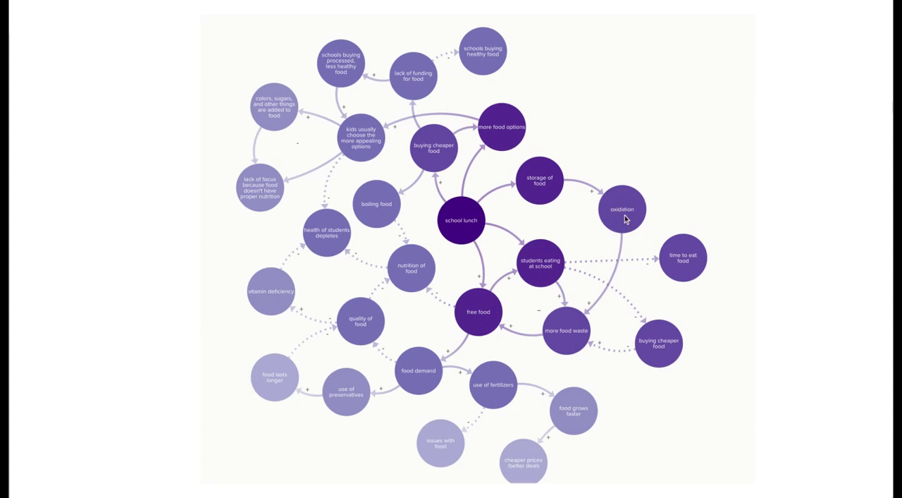
mouse_move(552, 266)
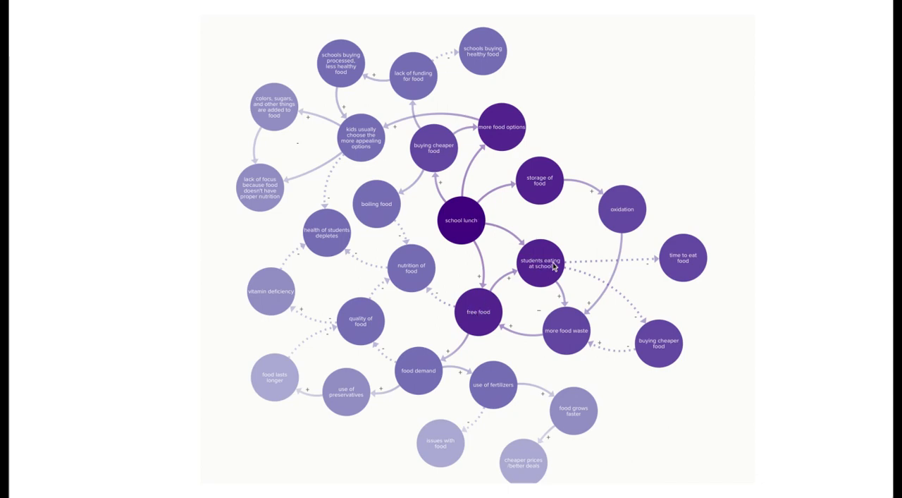
mouse_move(589, 218)
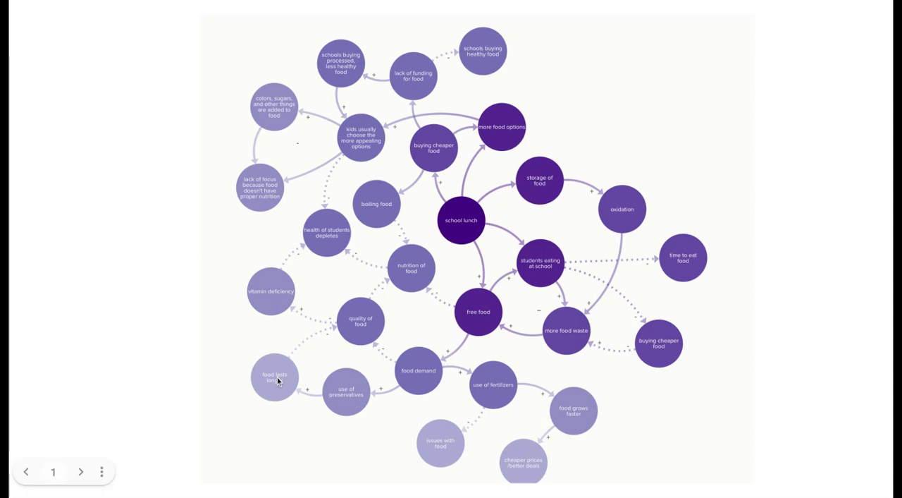
mouse_move(330, 307)
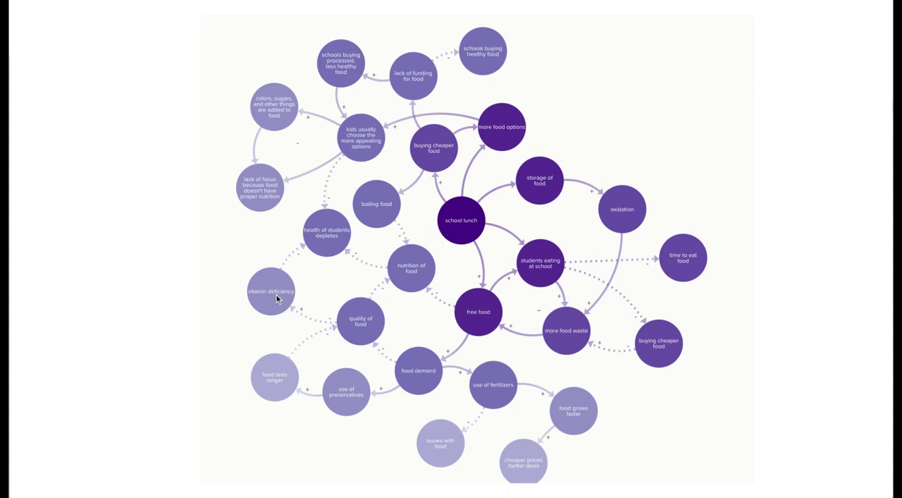
mouse_move(836, 37)
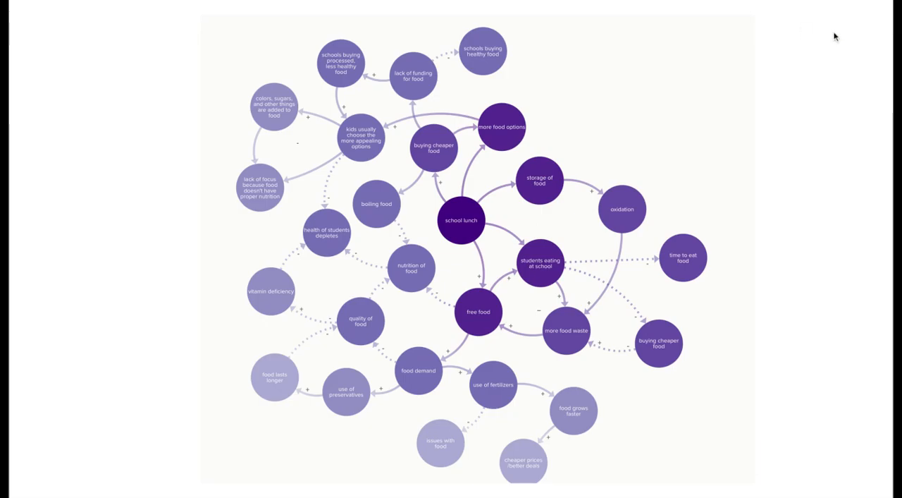